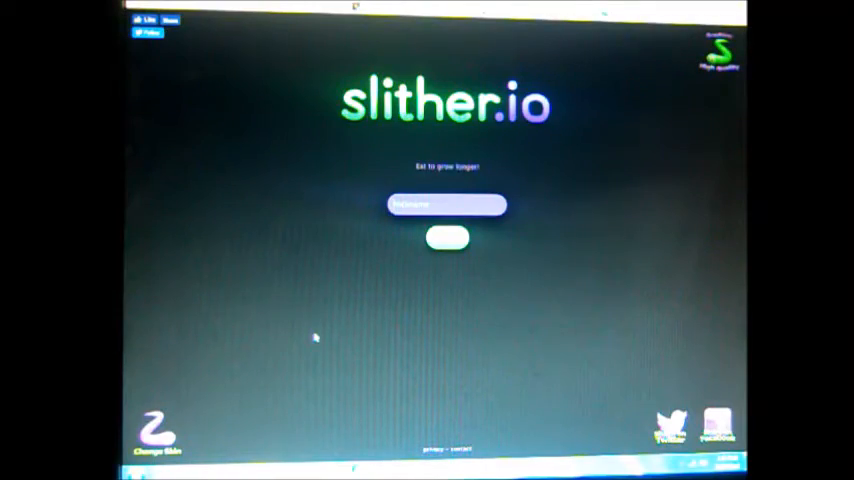
# Fill in a nickname in the name box on the slither.io start screen
pyautogui.click(448, 238)
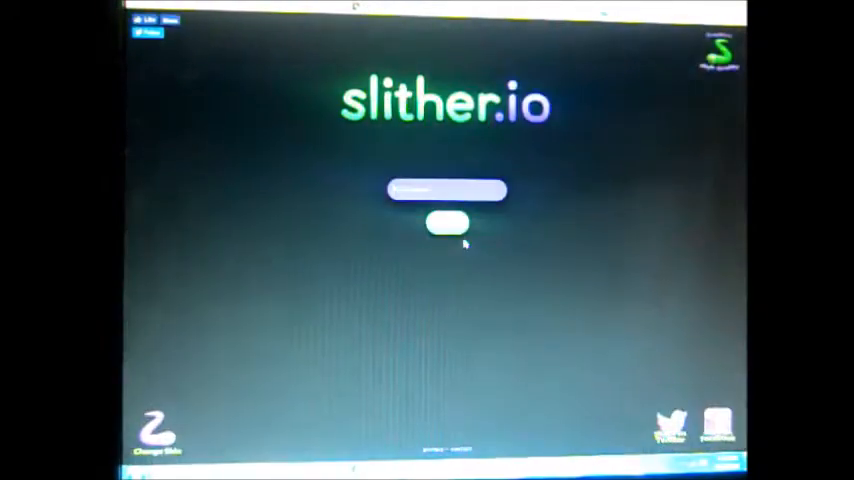
pyautogui.click(446, 190)
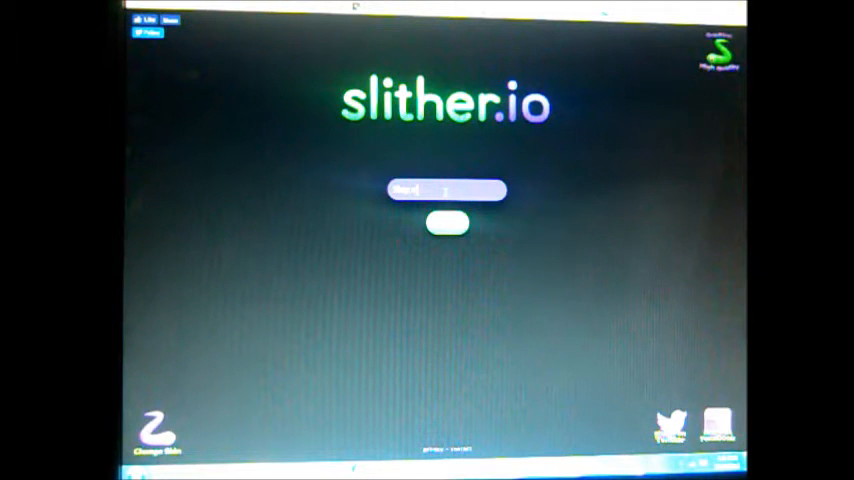
pyautogui.click(448, 222)
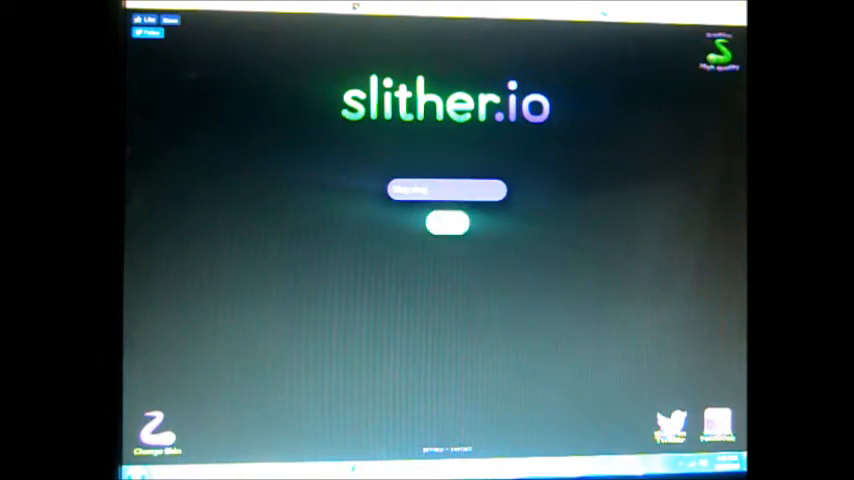
# Start a round, play until the snake dies, then start another round
pyautogui.click(446, 222)
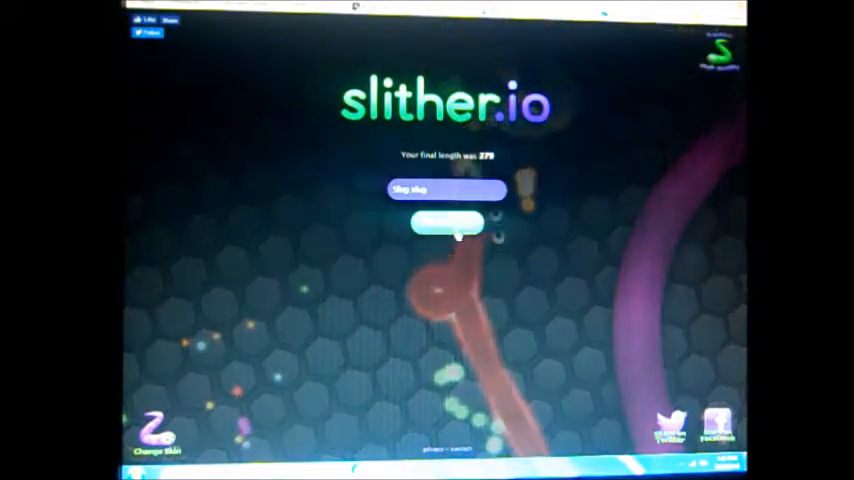
pyautogui.click(446, 222)
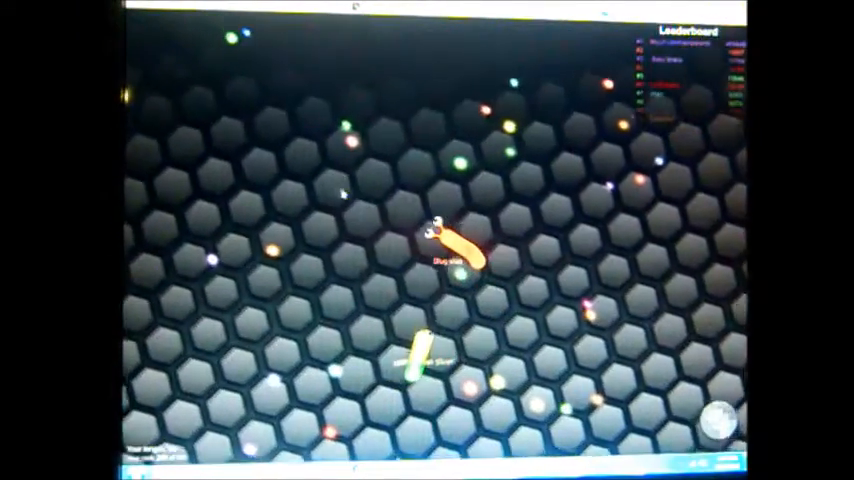